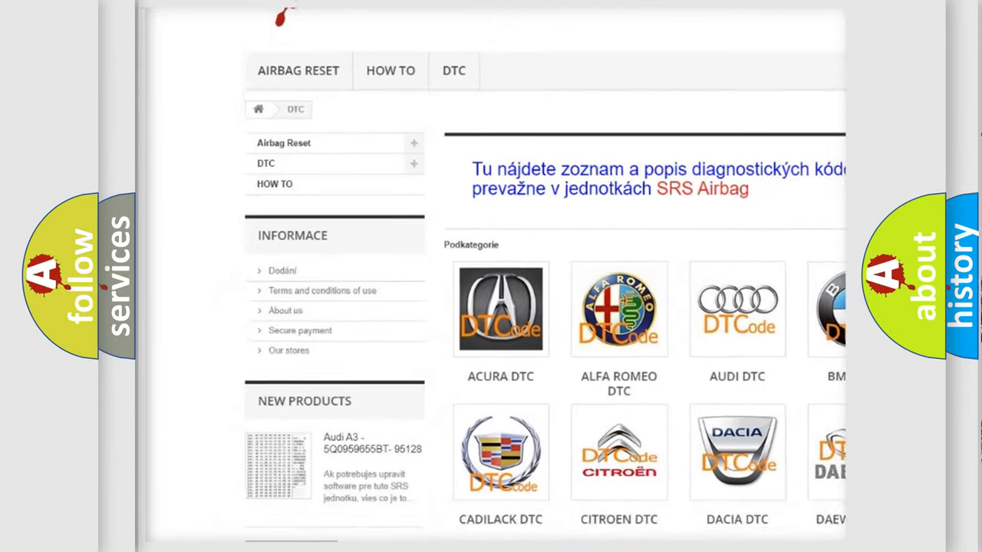
scroll(down, 3)
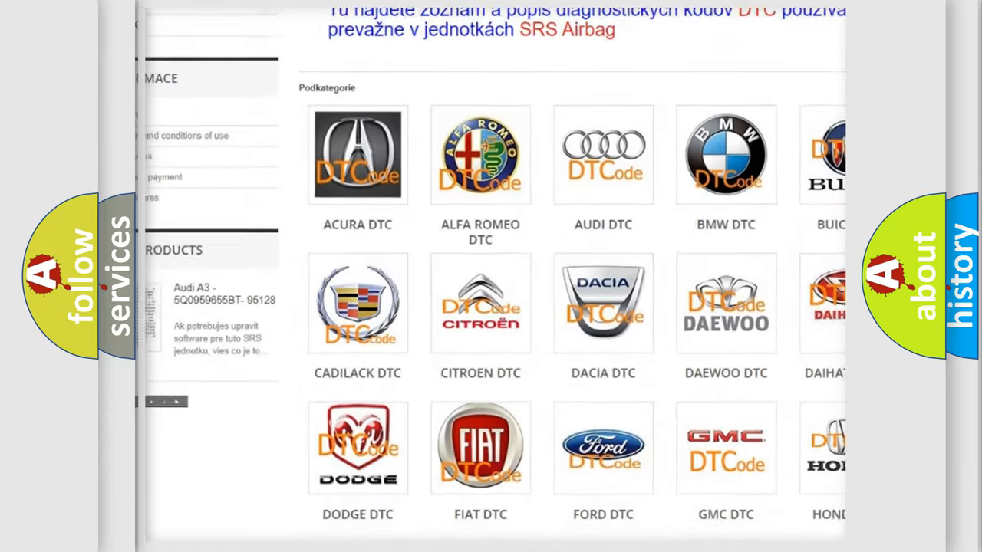
scroll(up, 3)
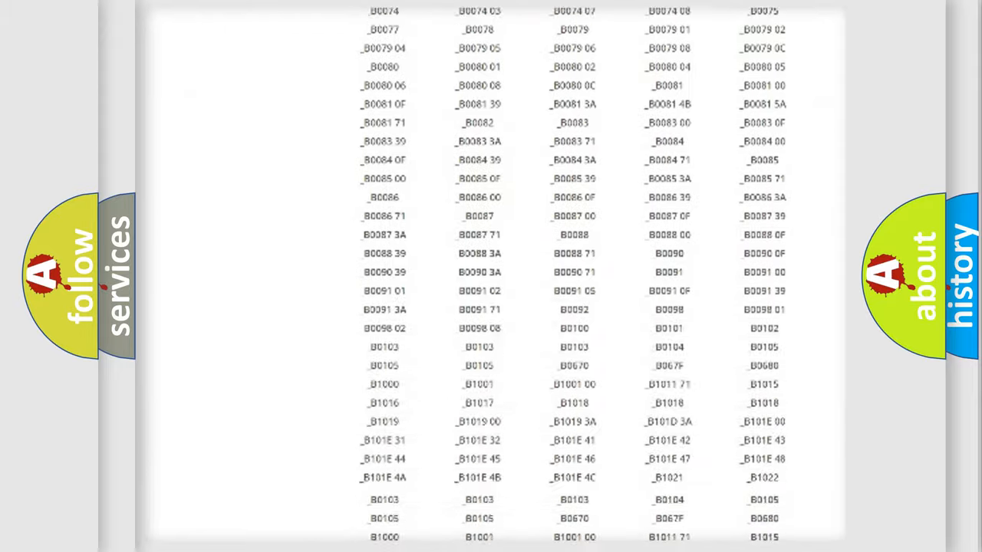
scroll(down, 3)
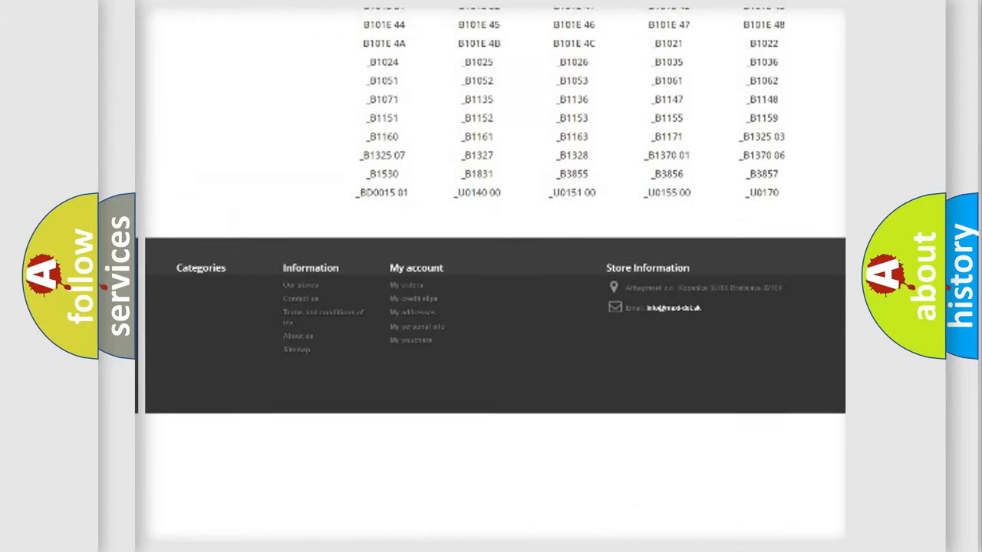
scroll(up, 3)
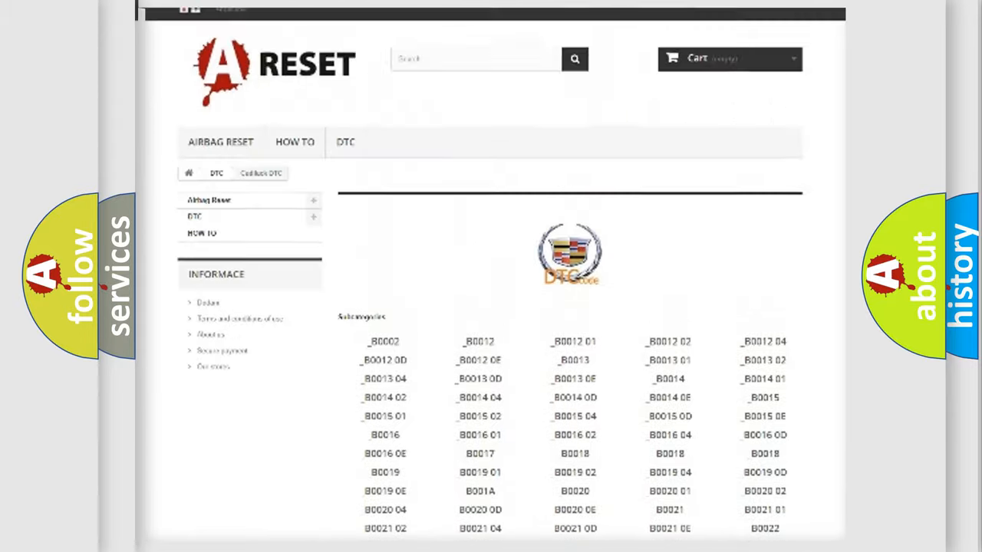